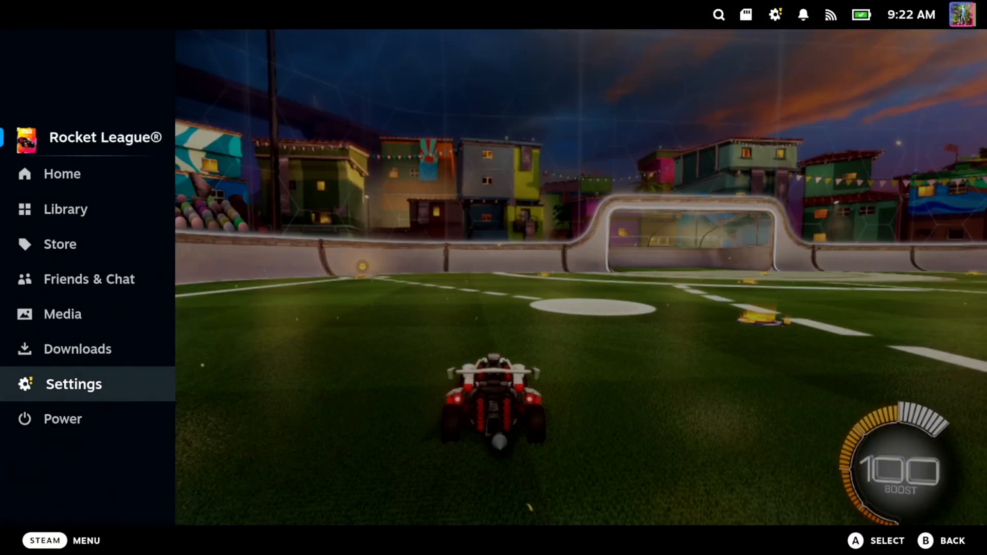
# Open Settings from the Steam menu and go to the Audio page
pyautogui.click(73, 384)
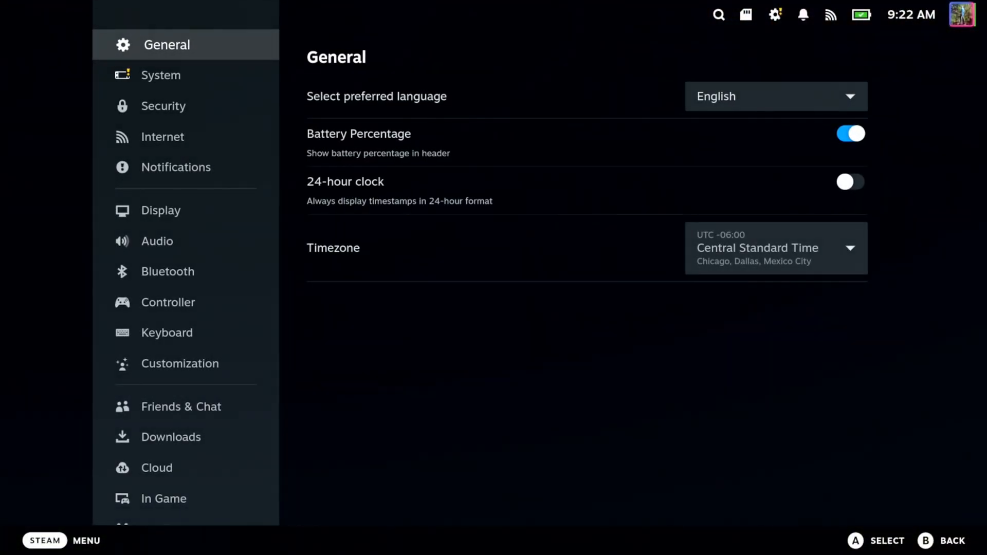
pyautogui.click(161, 240)
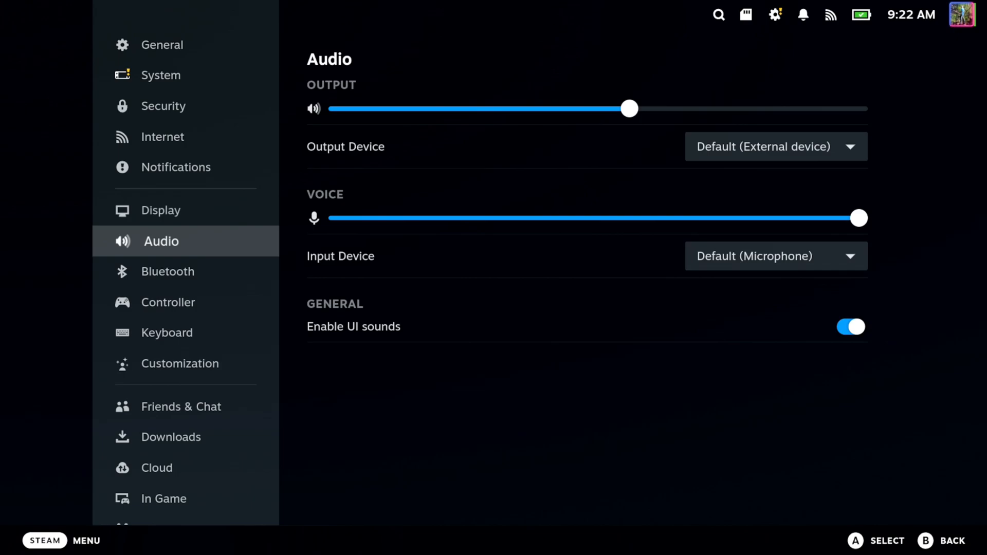
# Go to Bluetooth settings and pair the Xbox Wireless Controller
pyautogui.click(173, 271)
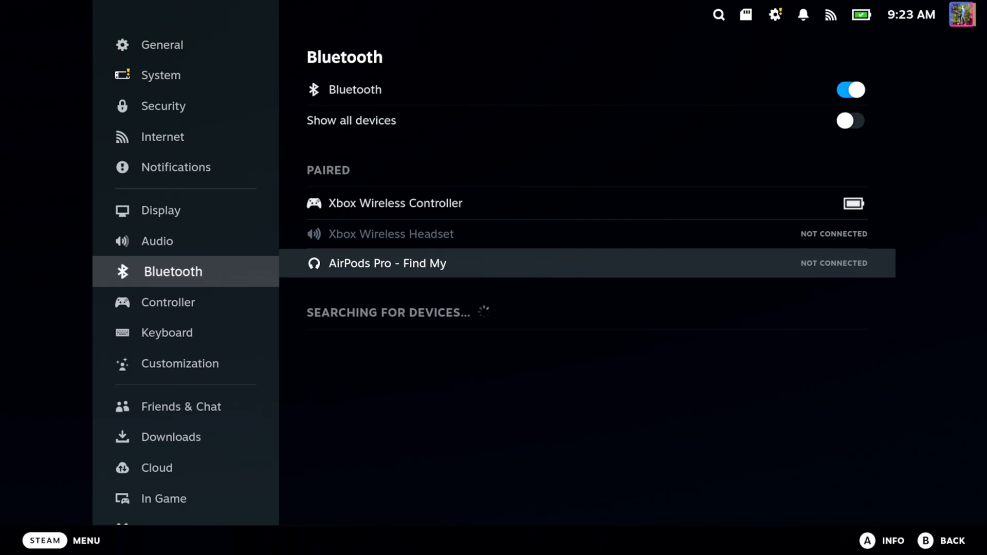
pyautogui.click(775, 14)
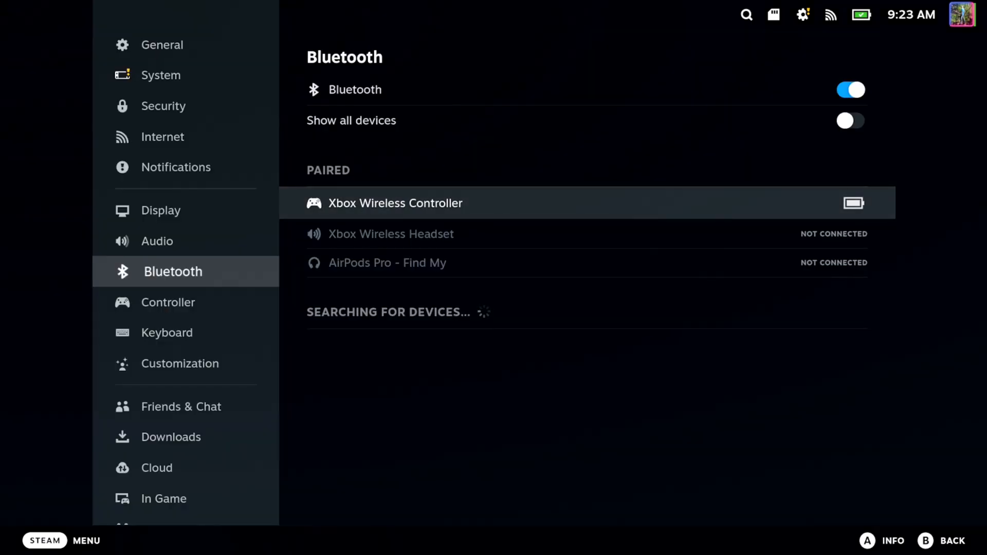
# Open Controller settings to view the 5-minute idle gamepad shutdown timeout
pyautogui.click(173, 302)
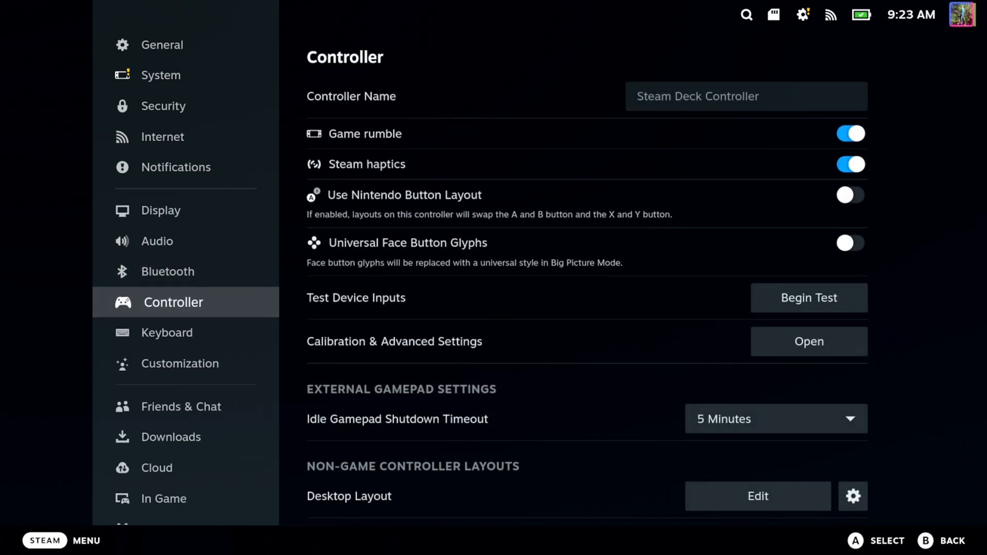